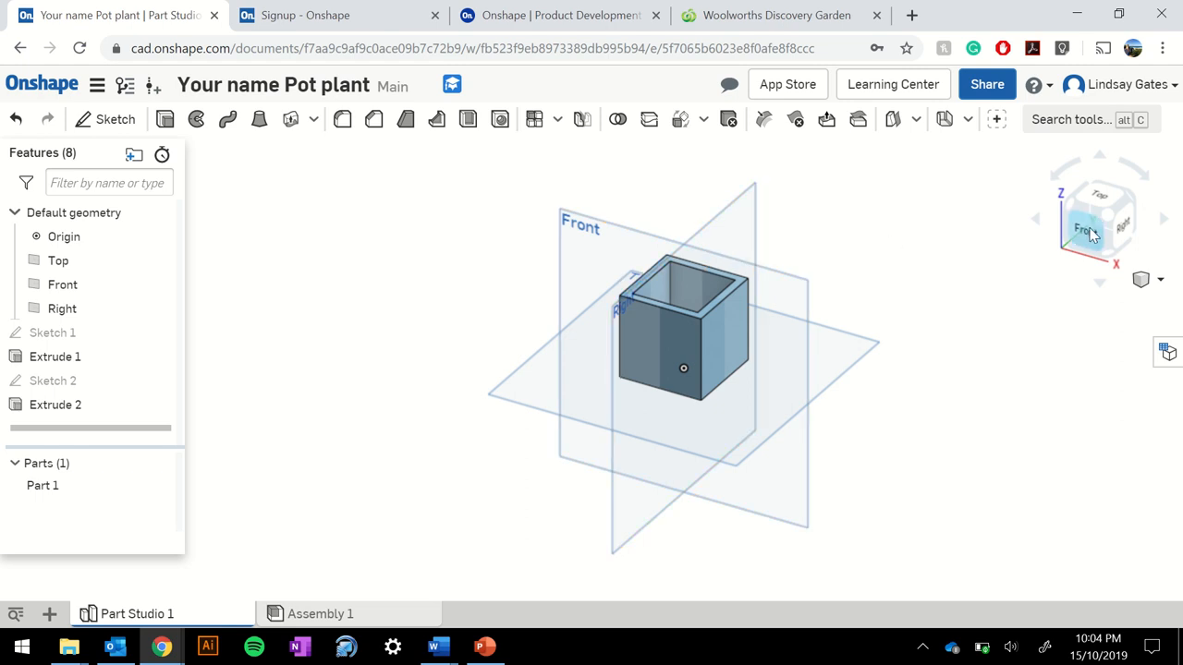
View the pot plant box face-on from the front, zoomed to fill the view.
left_click(1090, 230)
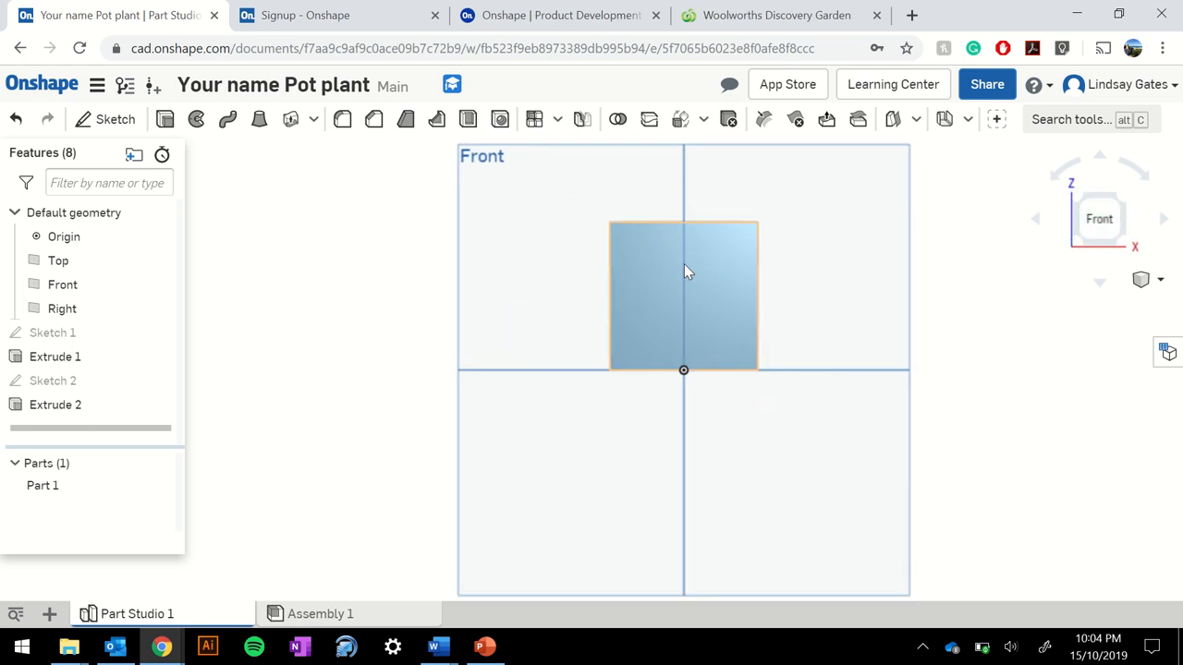
scroll("up", 3)
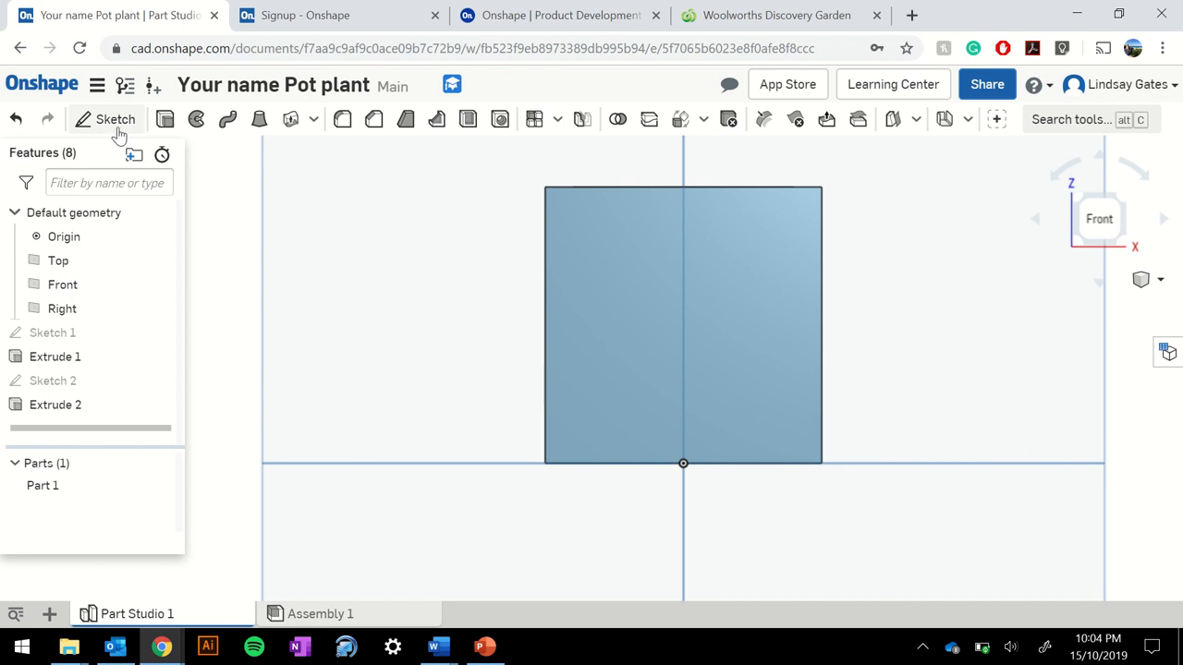
Begin a new sketch placed on the box's front face.
left_click(115, 118)
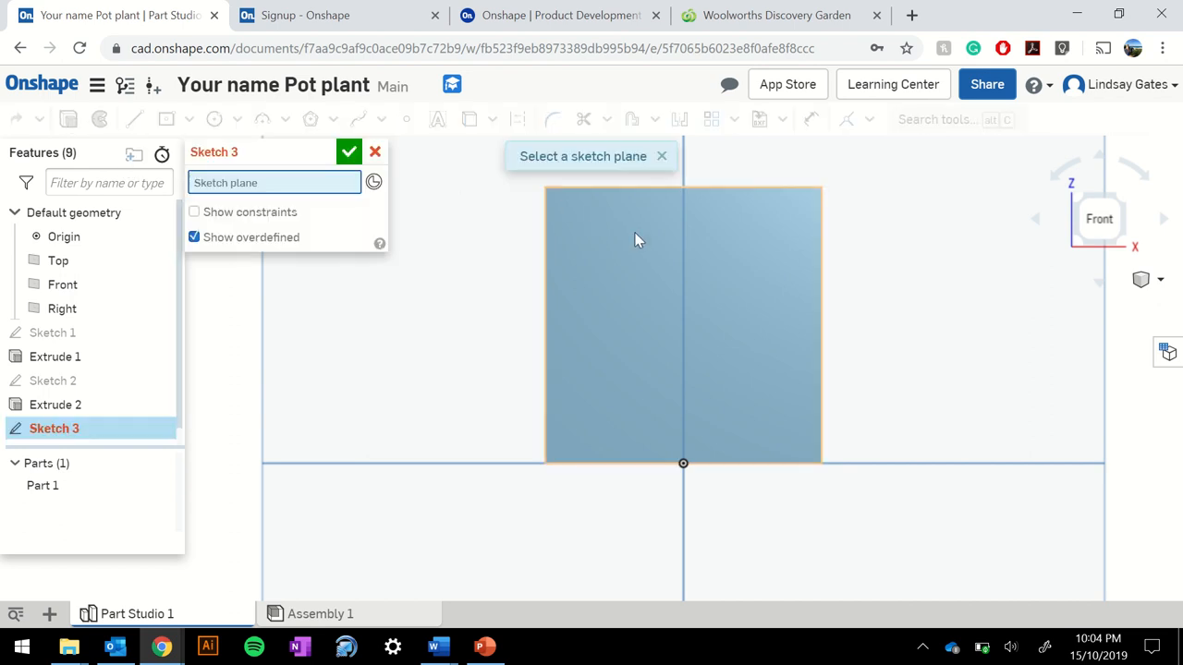
mouse_move(617, 244)
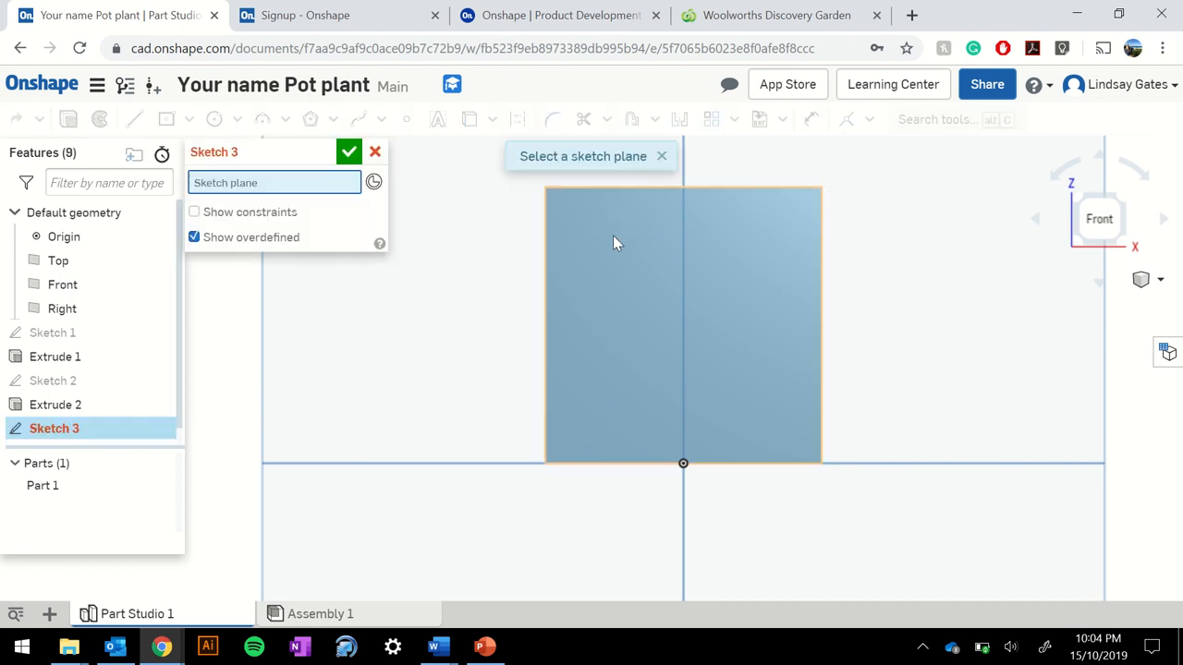
left_click(681, 323)
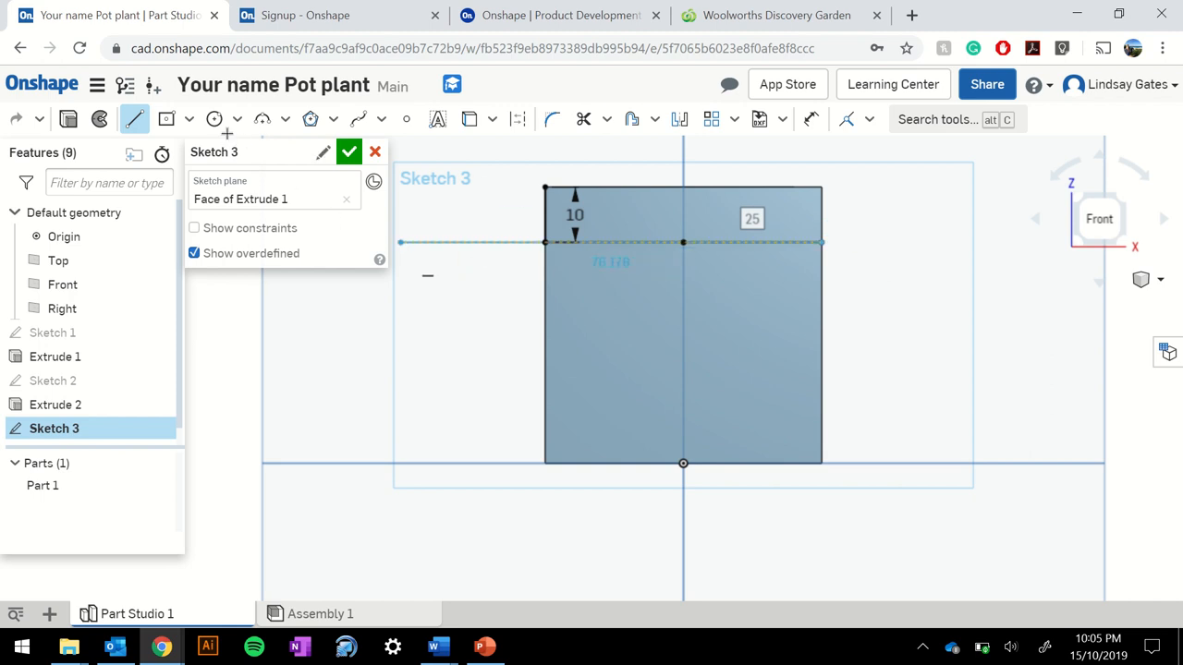
Draw two Ø10 mm eye circles, left and right, centred on the horizontal line.
left_click(214, 118)
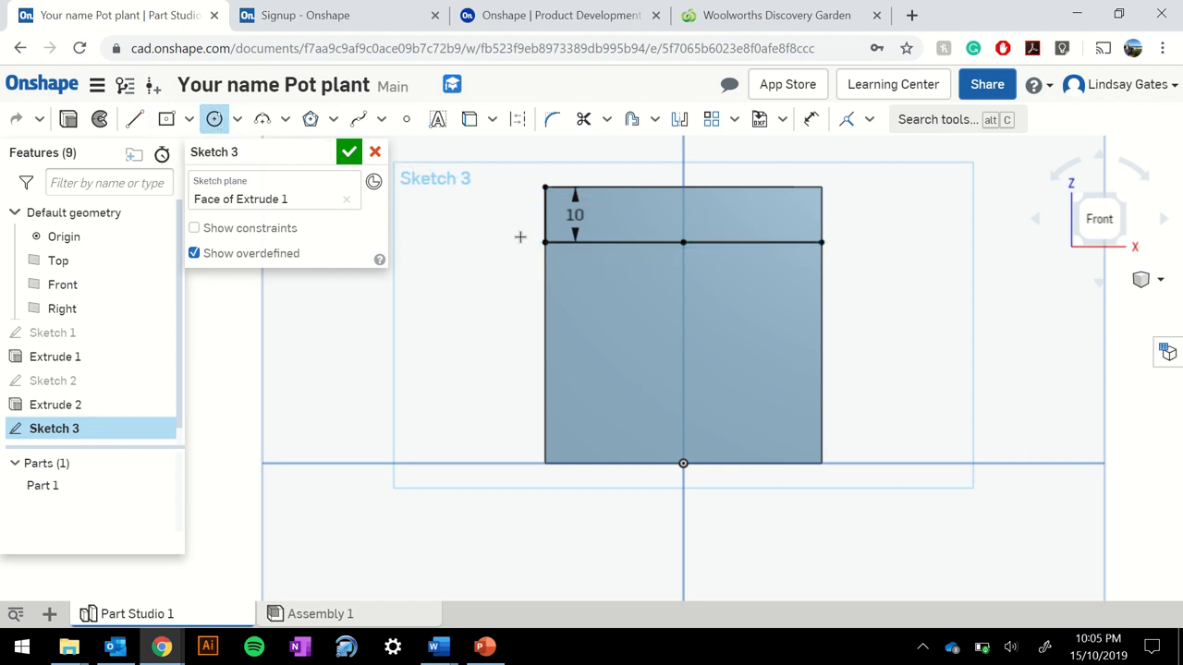
left_click(614, 242)
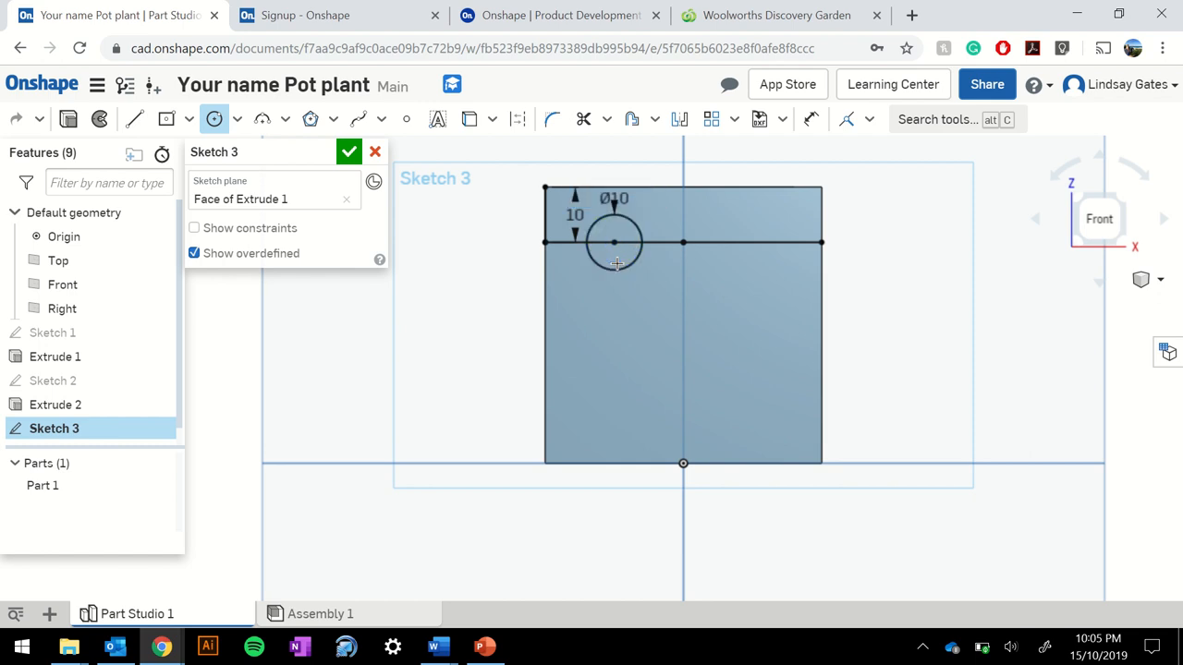
left_click(748, 242)
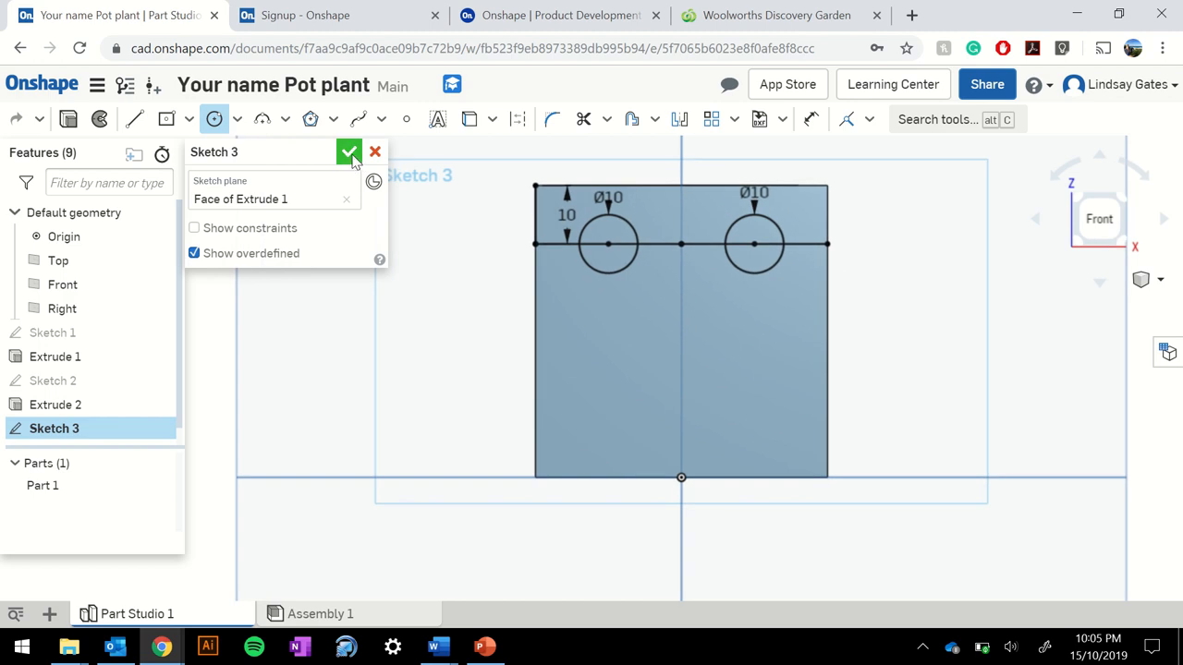
Close the eye sketch with the green checkmark.
left_click(349, 152)
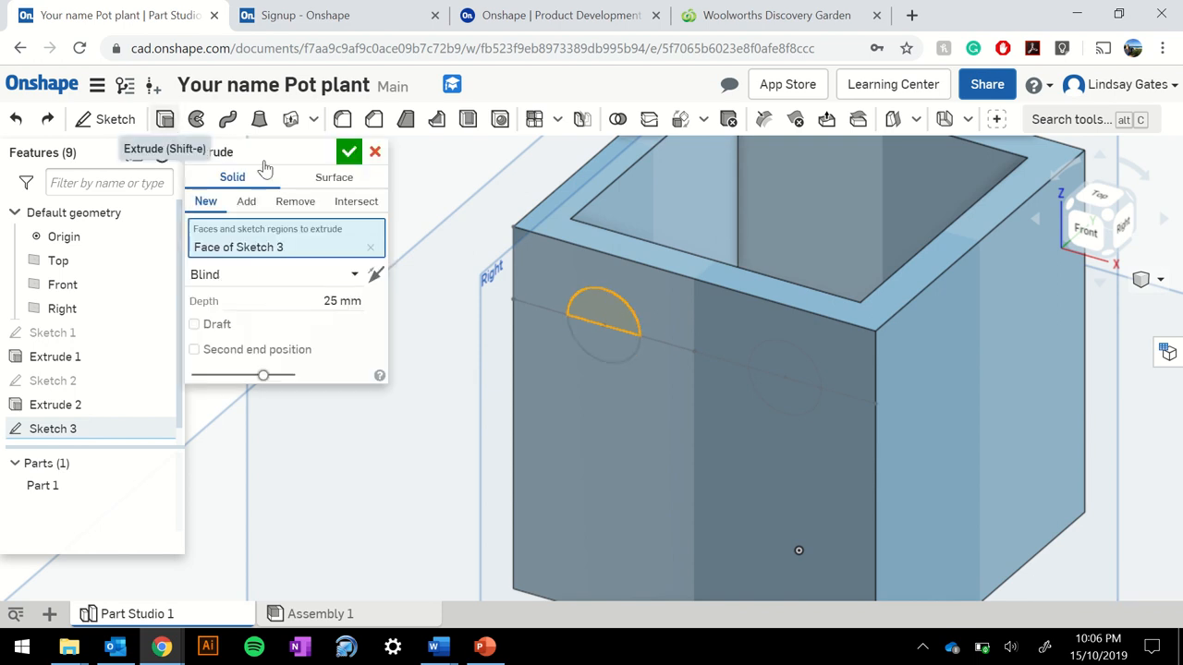
Remove-extrude all eye circle regions 2 mm deep, then view the front face.
left_click(293, 200)
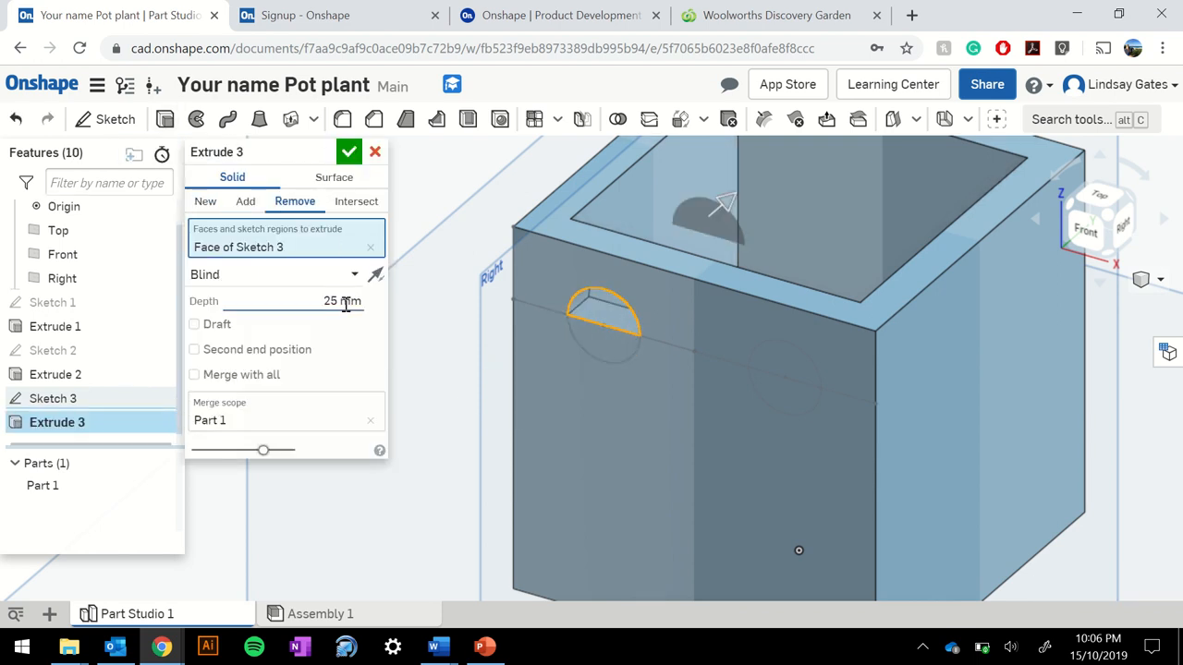
left_click(606, 332)
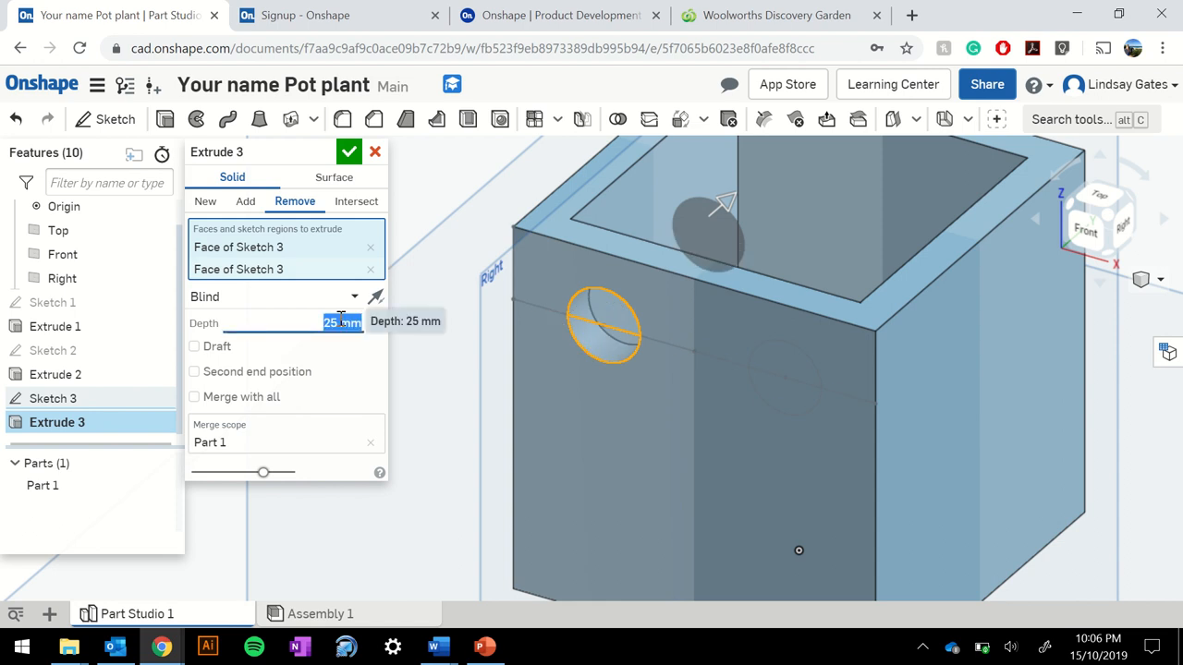
type("2 mm")
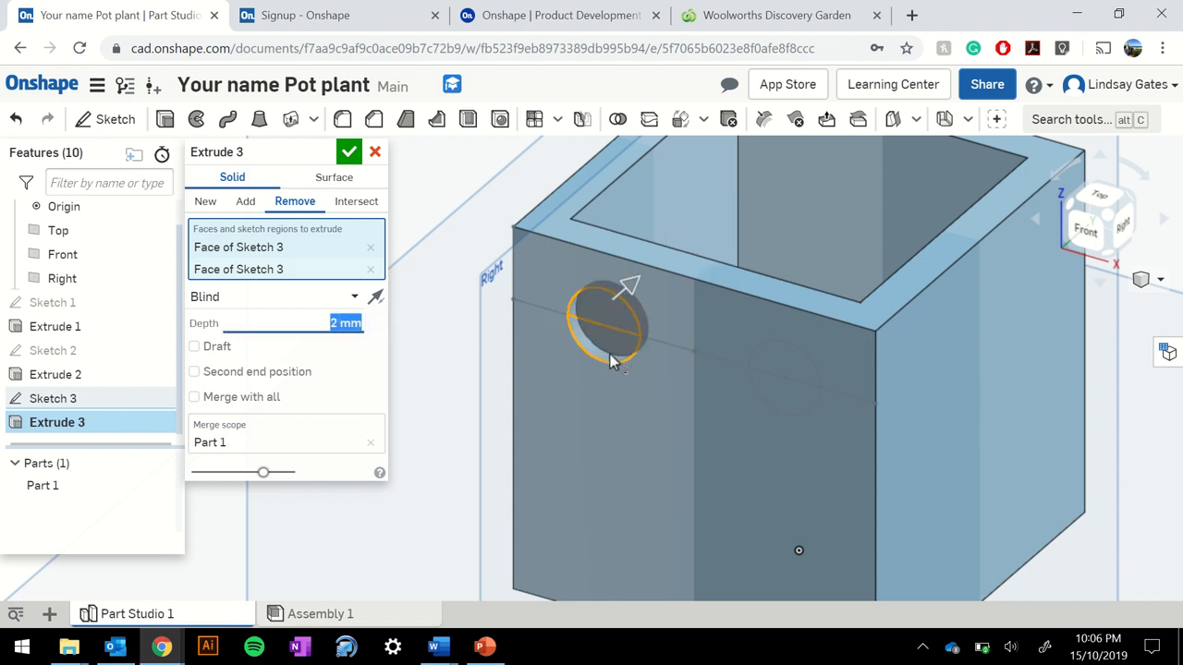
left_click(785, 369)
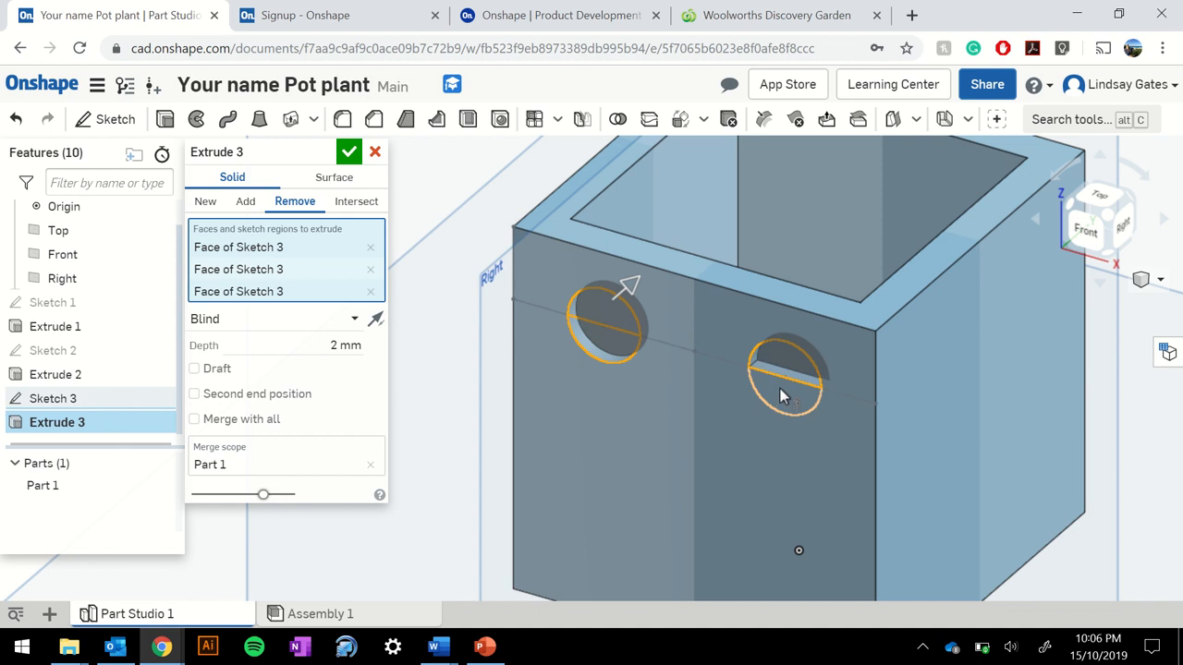
left_click(787, 373)
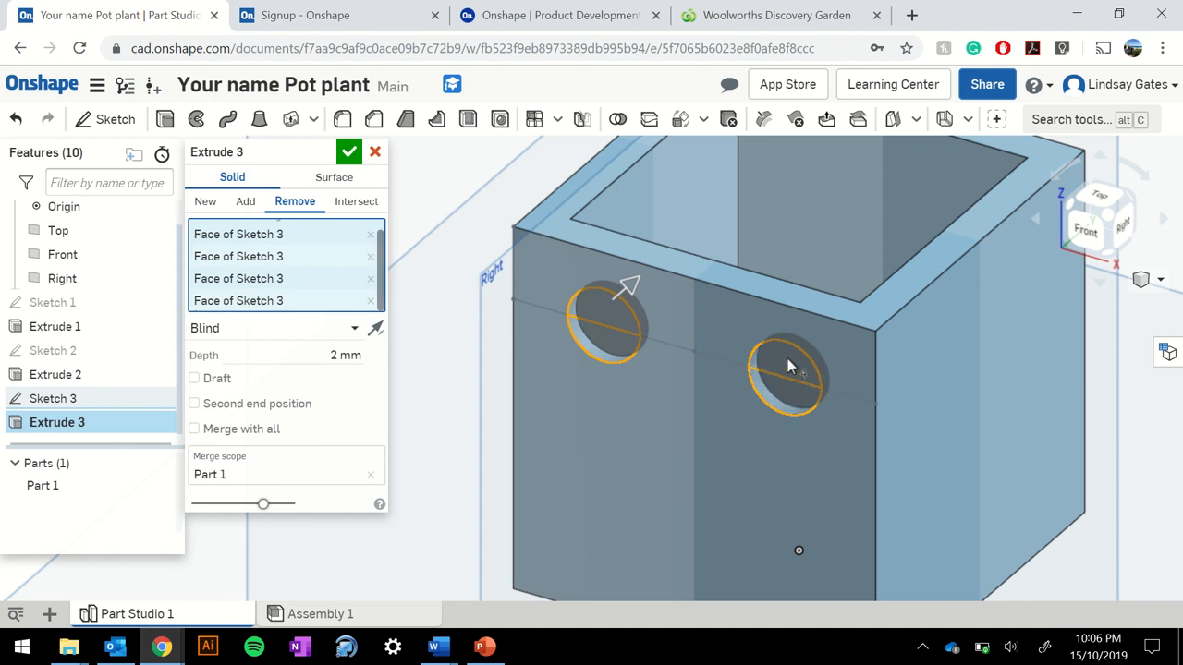
left_click(348, 152)
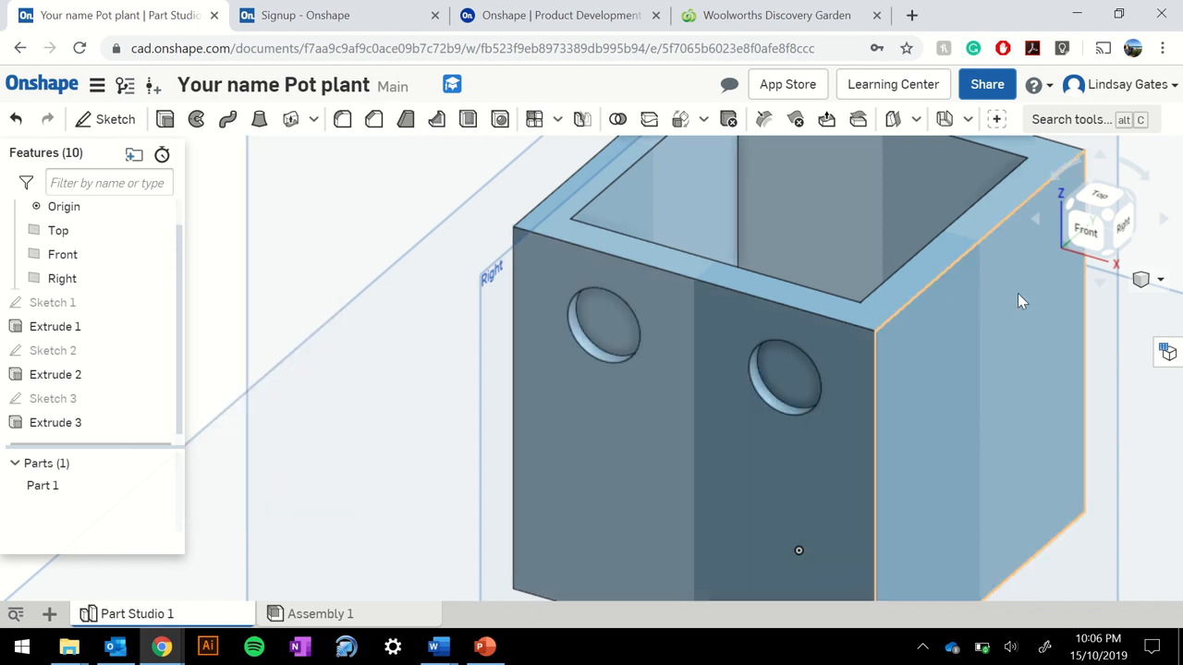
left_click(1097, 218)
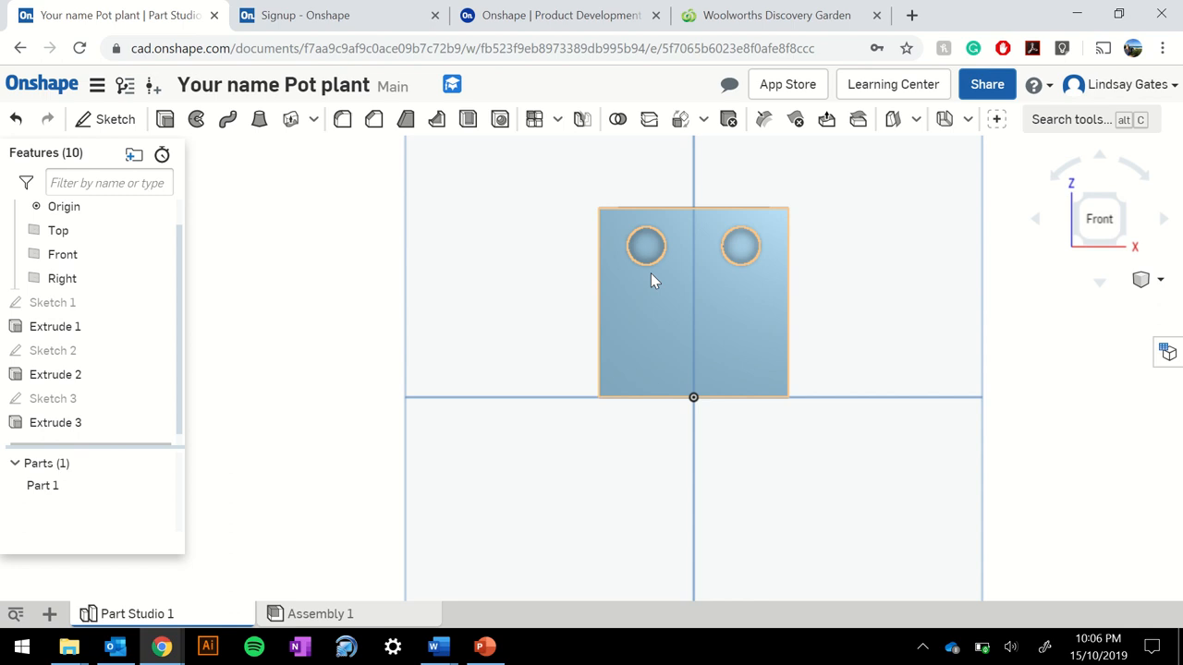